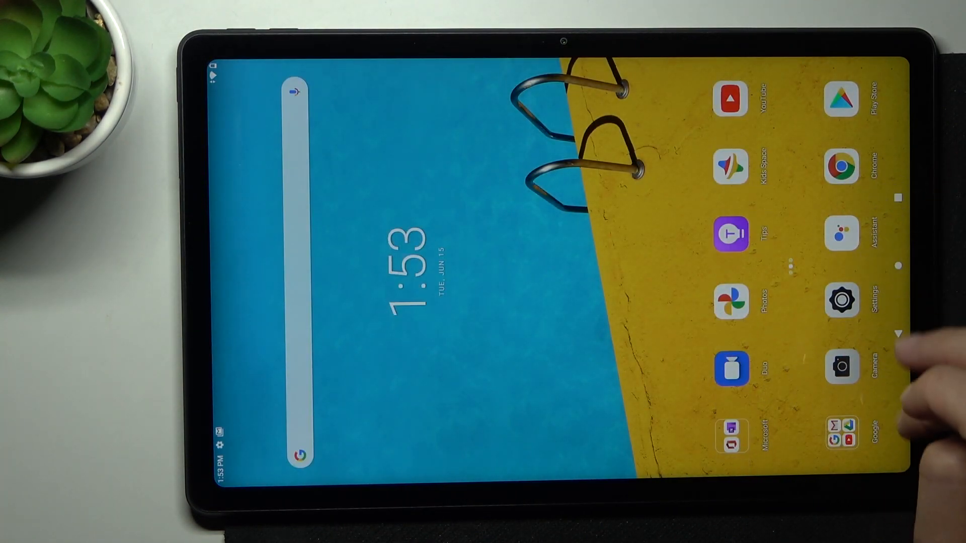
{"action": "mouse_move", "coordinate": [893, 381]}
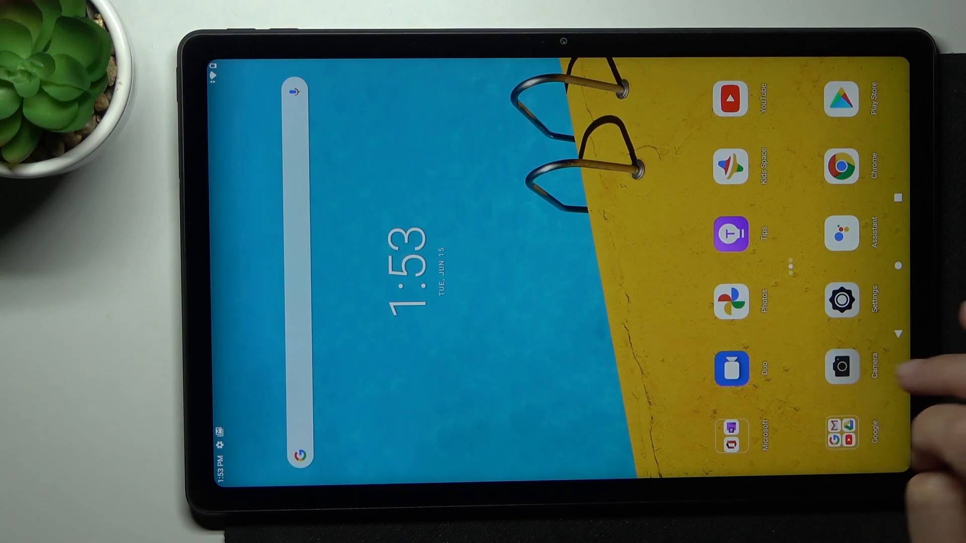
- Launch Gmail from the home screen and dismiss the 'New in Gmail' welcome
{"action": "left_click", "coordinate": [842, 430]}
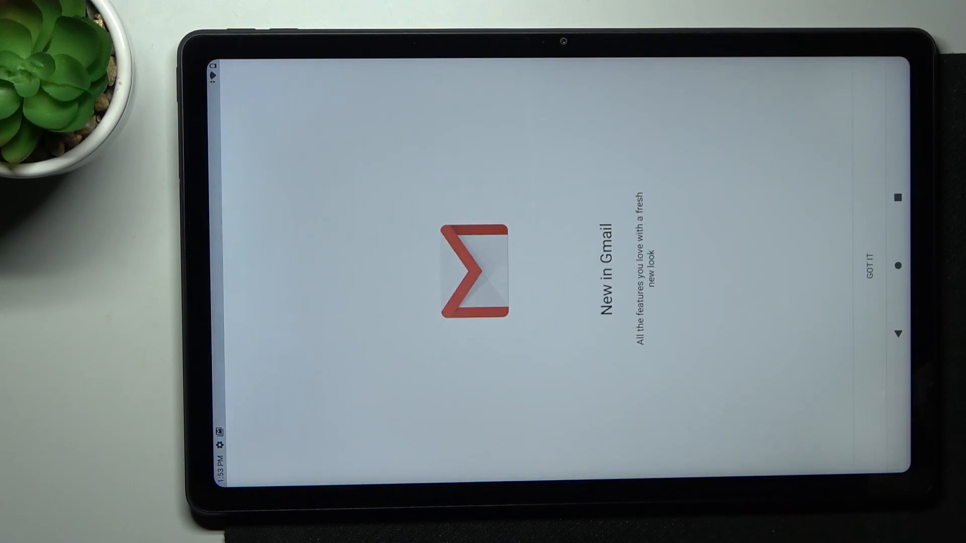
{"action": "left_click", "coordinate": [875, 263]}
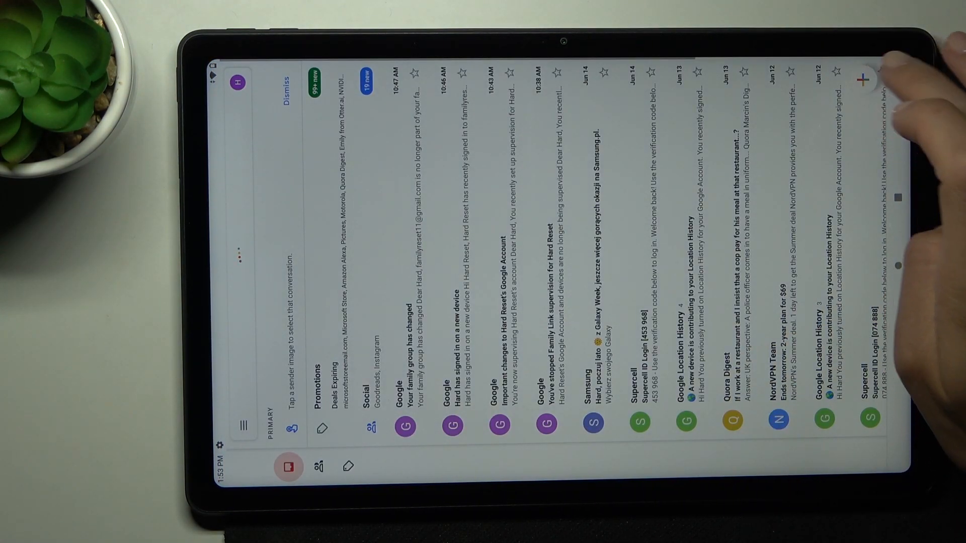
- Compose a new email to reach Gboard's Languages page showing English (US) QWERTY
{"action": "left_click", "coordinate": [860, 79]}
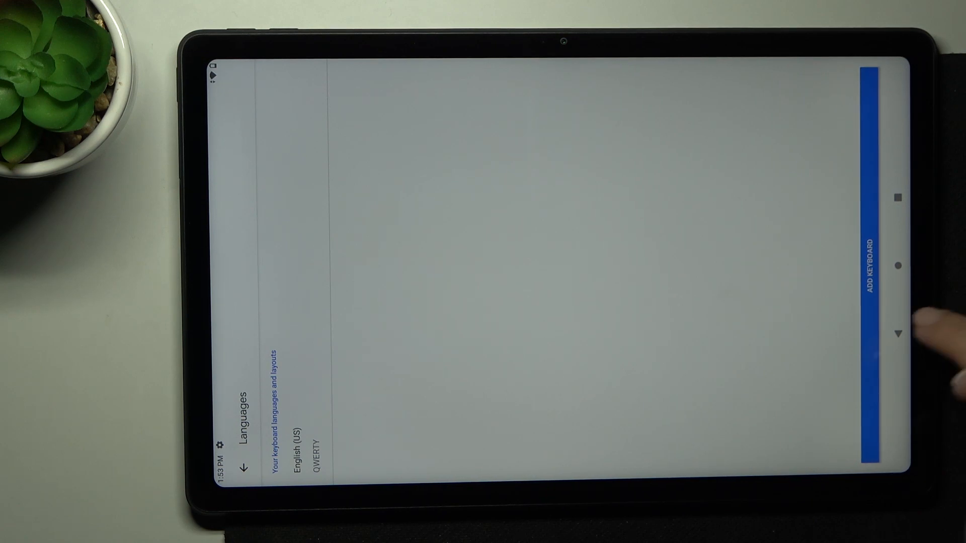
- Open the Add keyboard list and scroll down to the Yiddish entries
{"action": "left_click", "coordinate": [874, 271]}
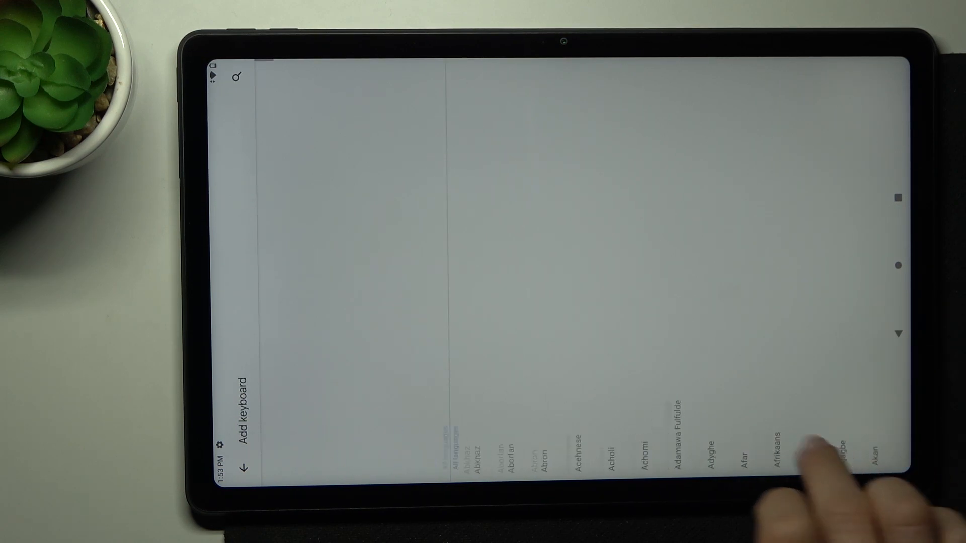
{"action": "scroll", "scroll_direction": "left", "scroll_amount": 3}
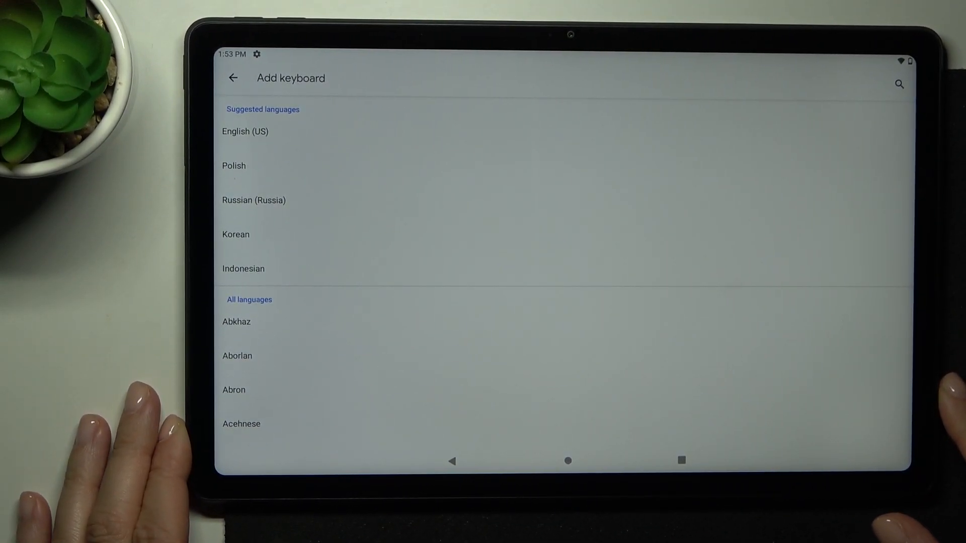
{"action": "scroll", "scroll_direction": "down", "scroll_amount": 3}
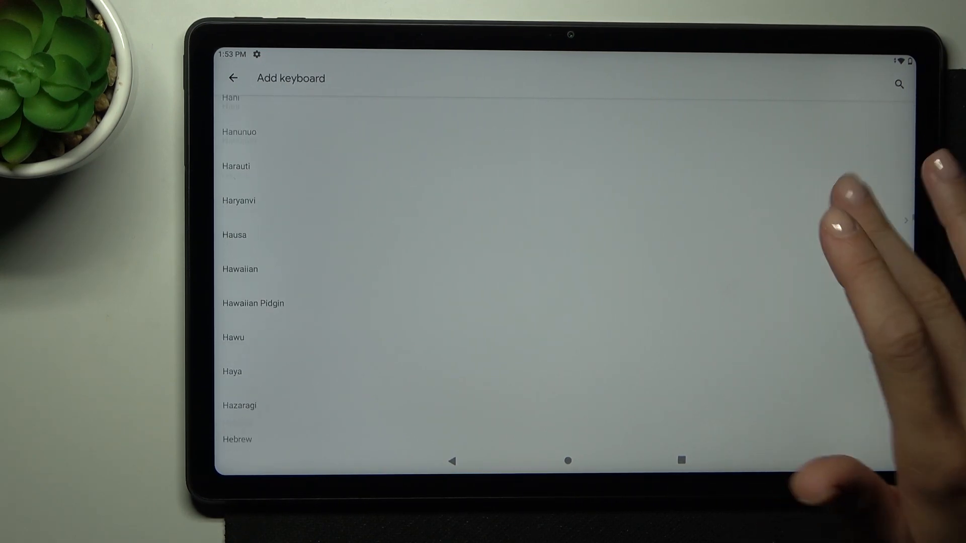
{"action": "scroll", "scroll_direction": "down", "scroll_amount": 3}
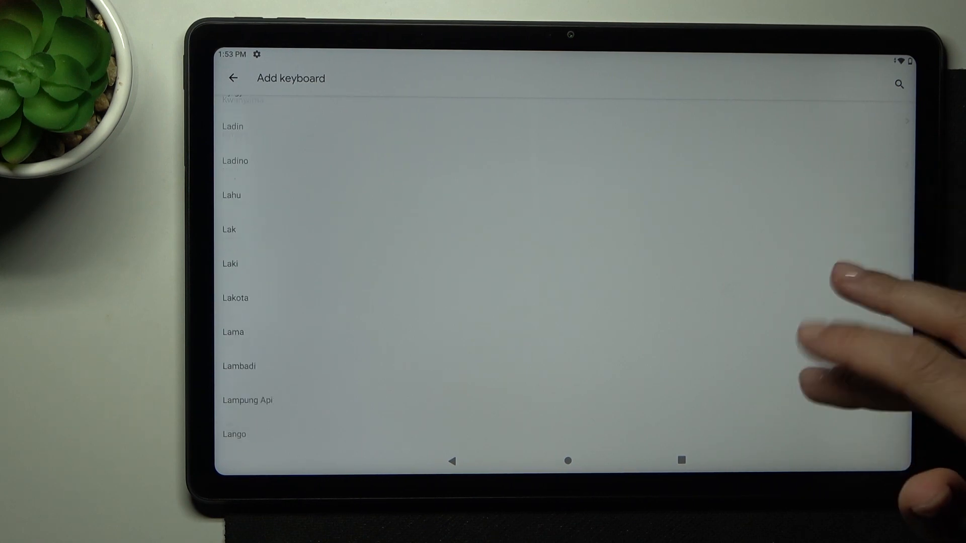
{"action": "scroll", "scroll_direction": "down", "scroll_amount": 3}
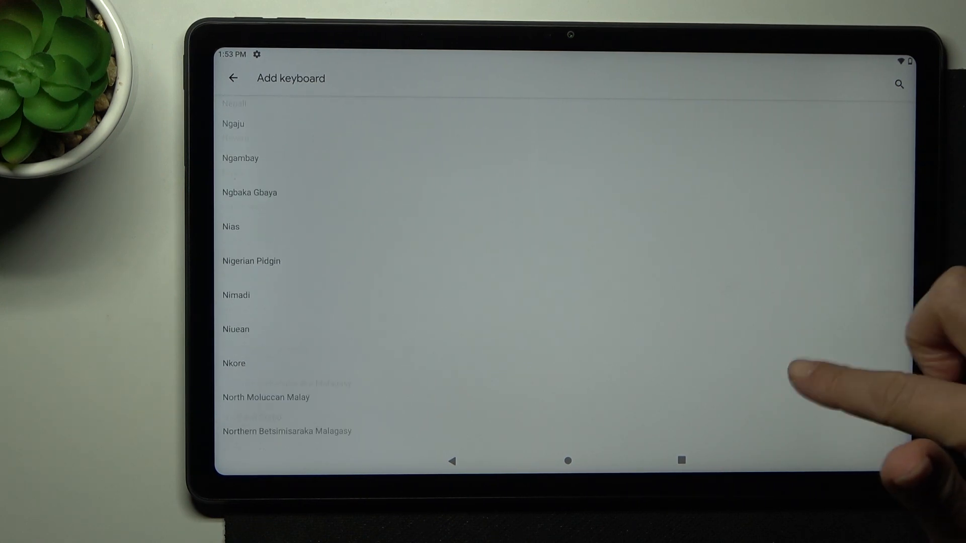
{"action": "scroll", "scroll_direction": "down", "scroll_amount": 3}
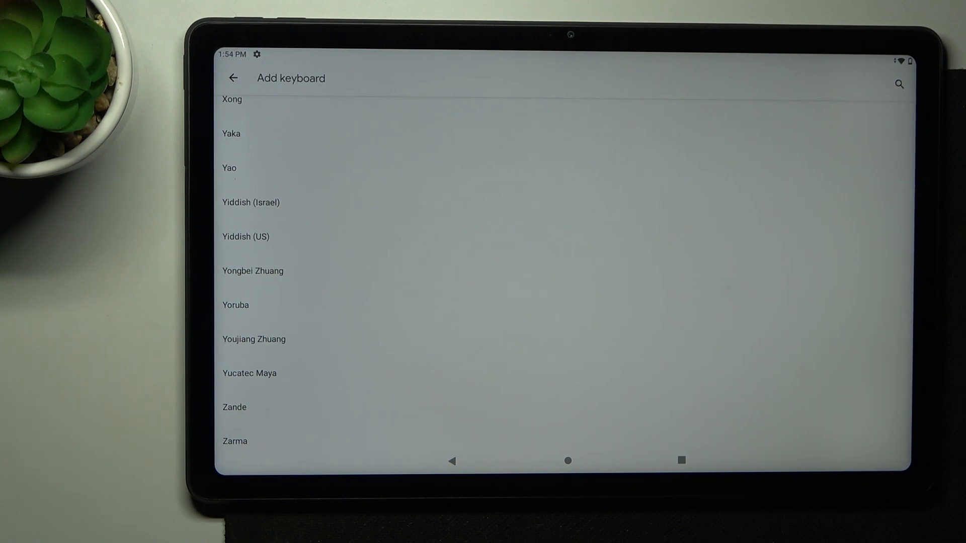
- Add Yiddish (US) with the Yiddish layout and delete English (US)
{"action": "left_click", "coordinate": [246, 236]}
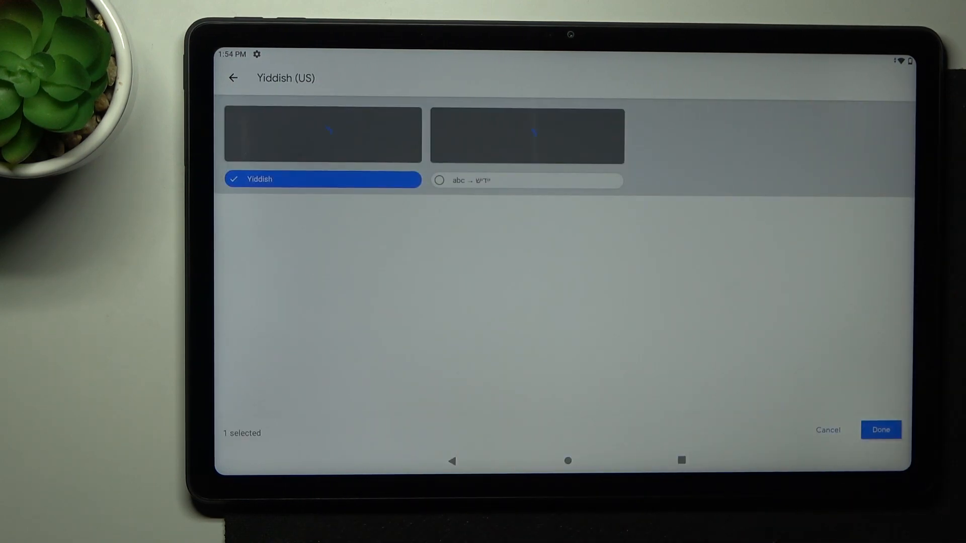
{"action": "left_click", "coordinate": [880, 429]}
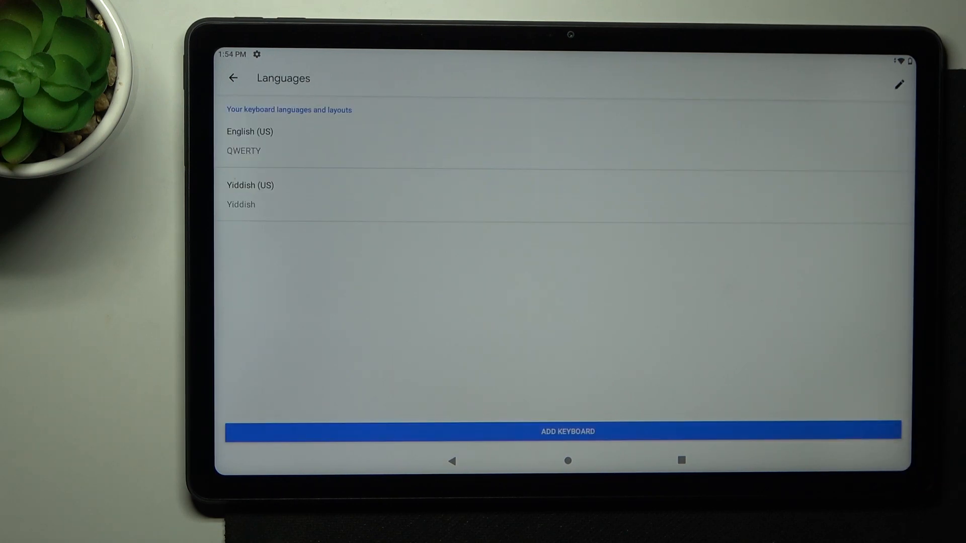
{"action": "left_click", "coordinate": [899, 85]}
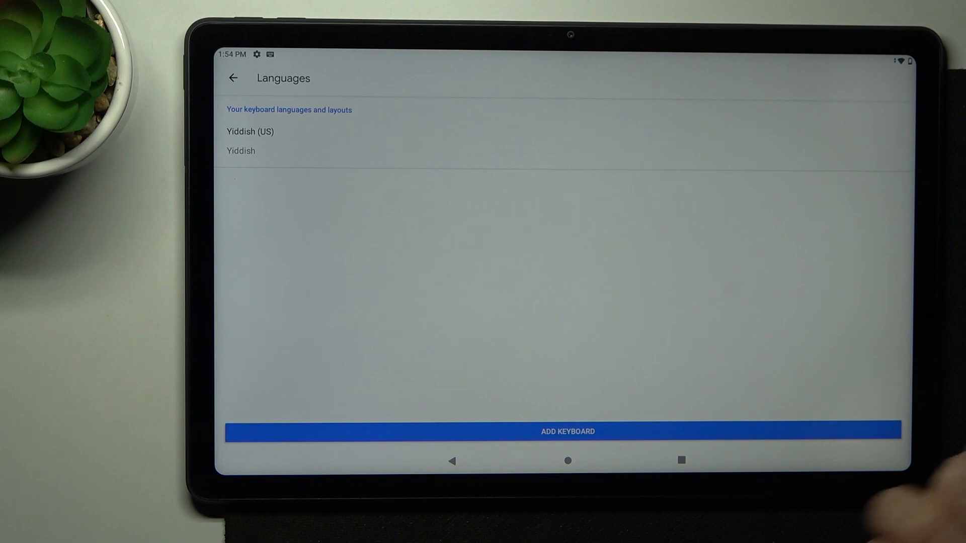
{"action": "left_click", "coordinate": [233, 78]}
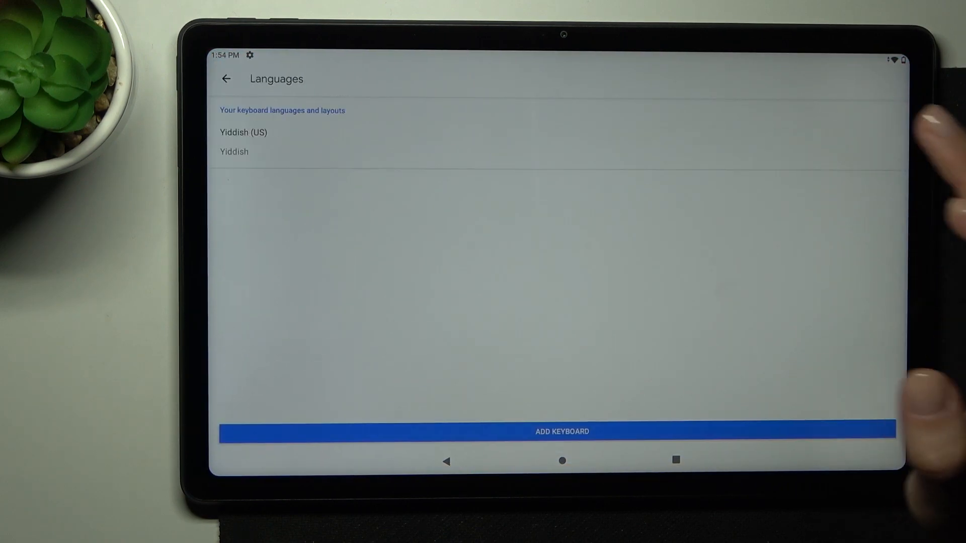
- Add English (US) with QWERTY layout and return to the main settings page
{"action": "left_click", "coordinate": [560, 430]}
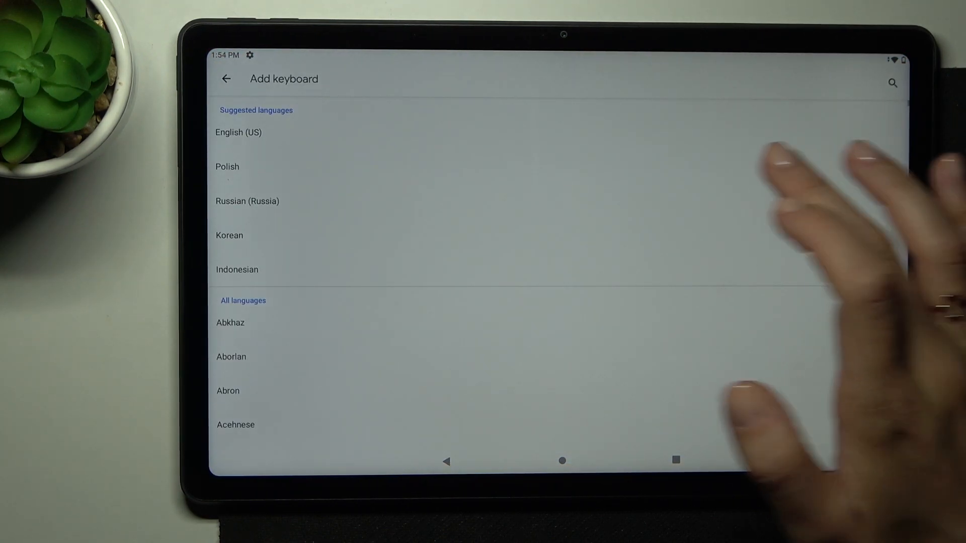
{"action": "left_click", "coordinate": [239, 131]}
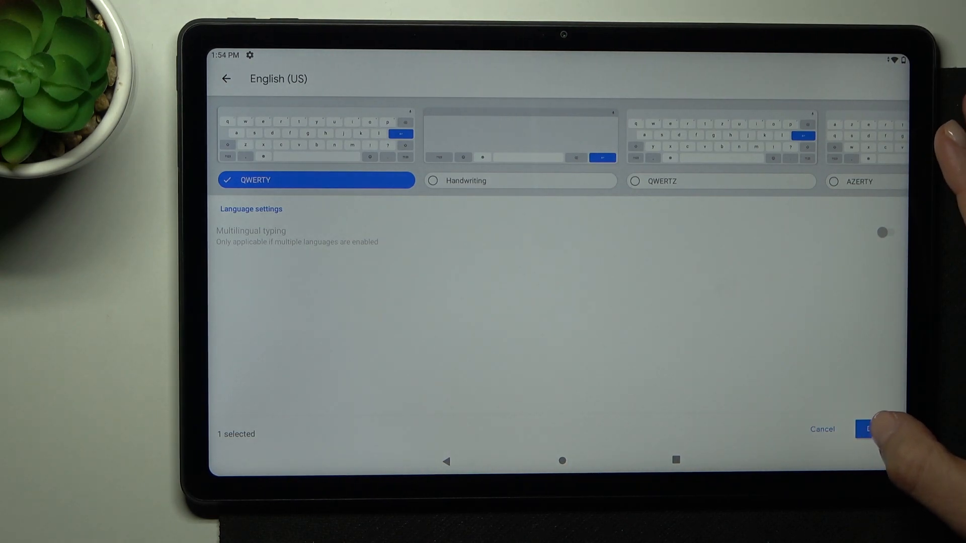
{"action": "left_click", "coordinate": [872, 429]}
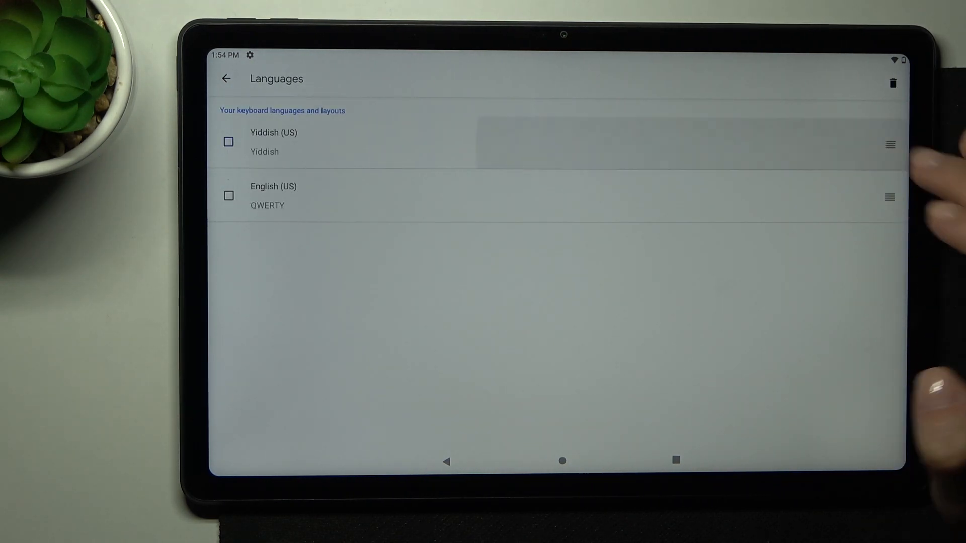
{"action": "left_click", "coordinate": [227, 79]}
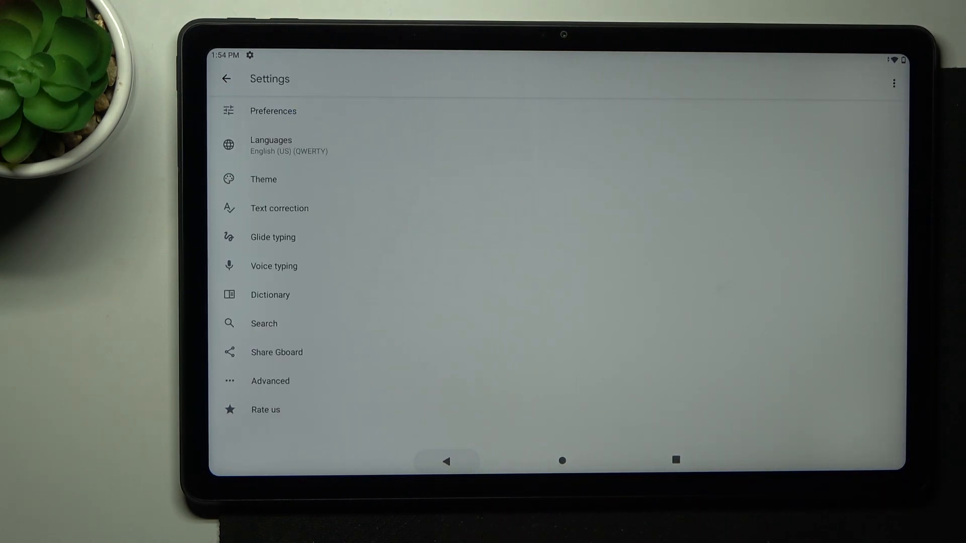